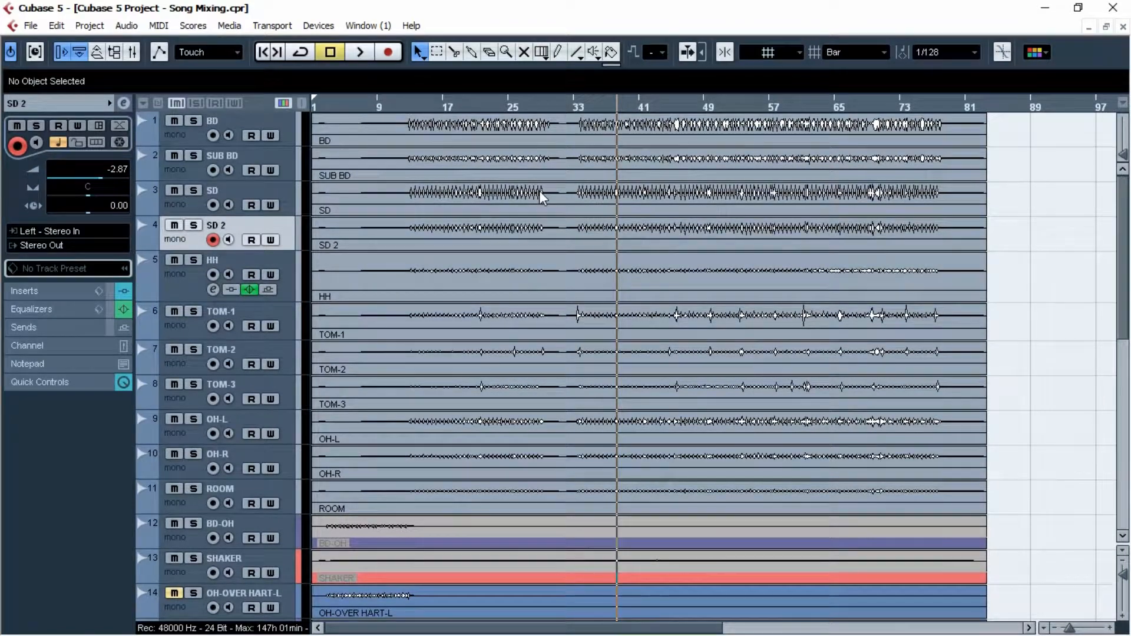
Add a folder track below BD and name it 'Drums'.
right_click(212, 126)
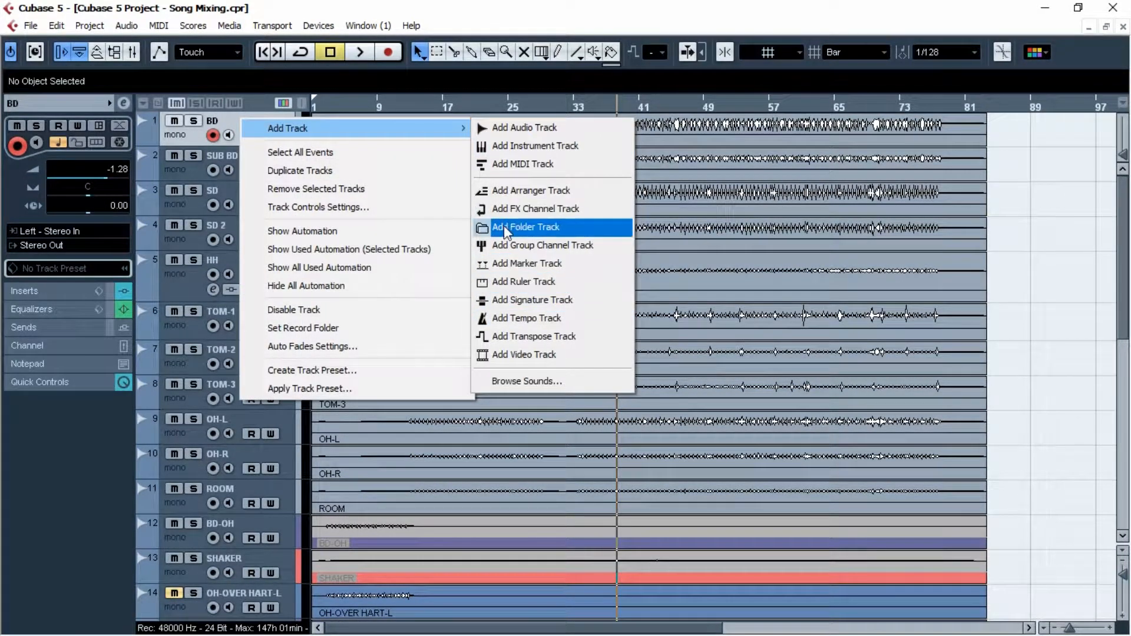
click(524, 226)
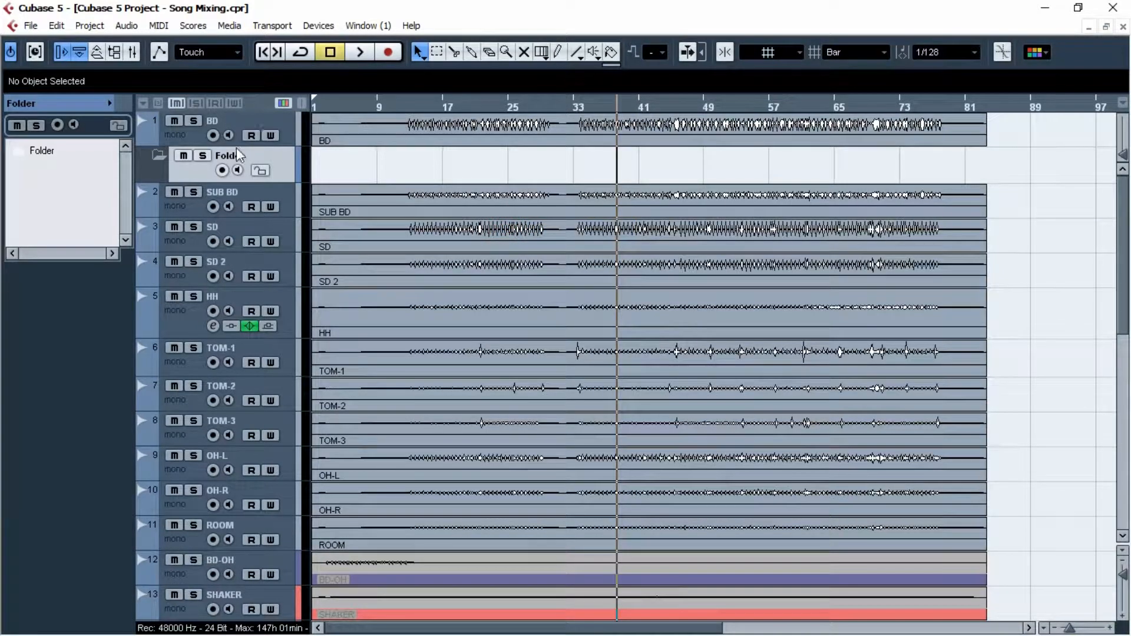
double_click(227, 156)
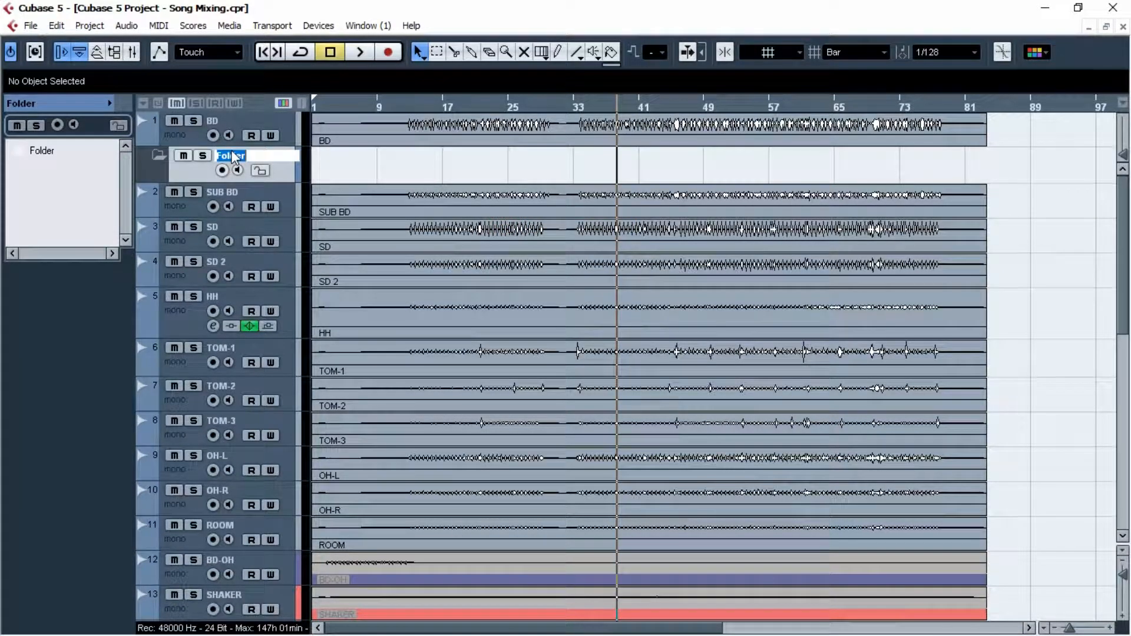
text(Drums)
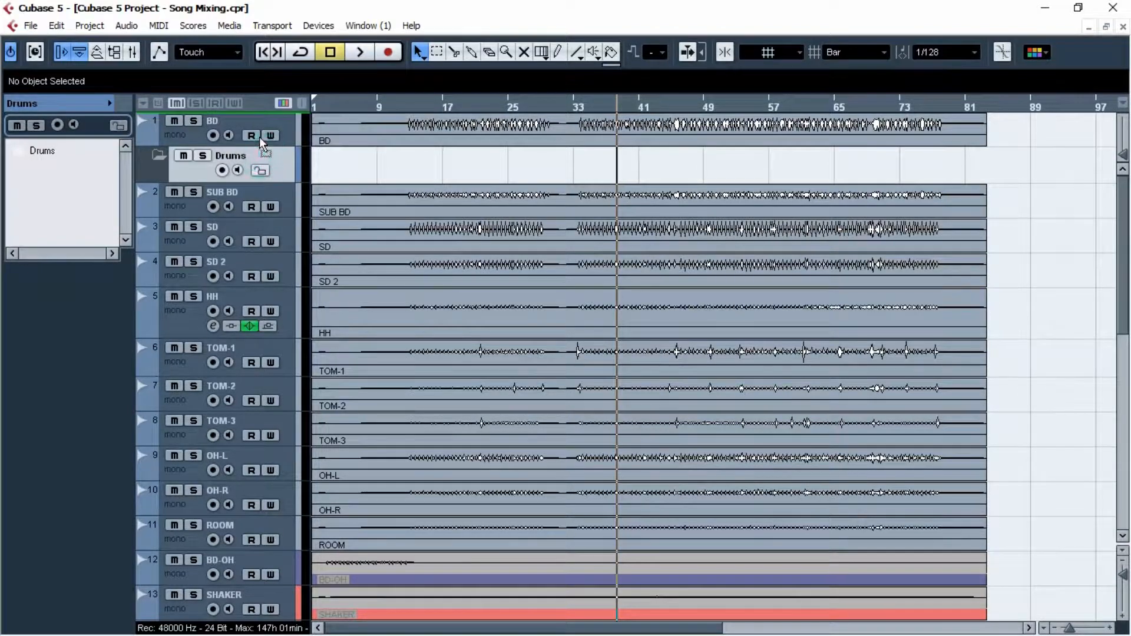
Move BD and the other drum tracks into the Drums folder, selecting the OH-OVER HART tracks.
click(212, 120)
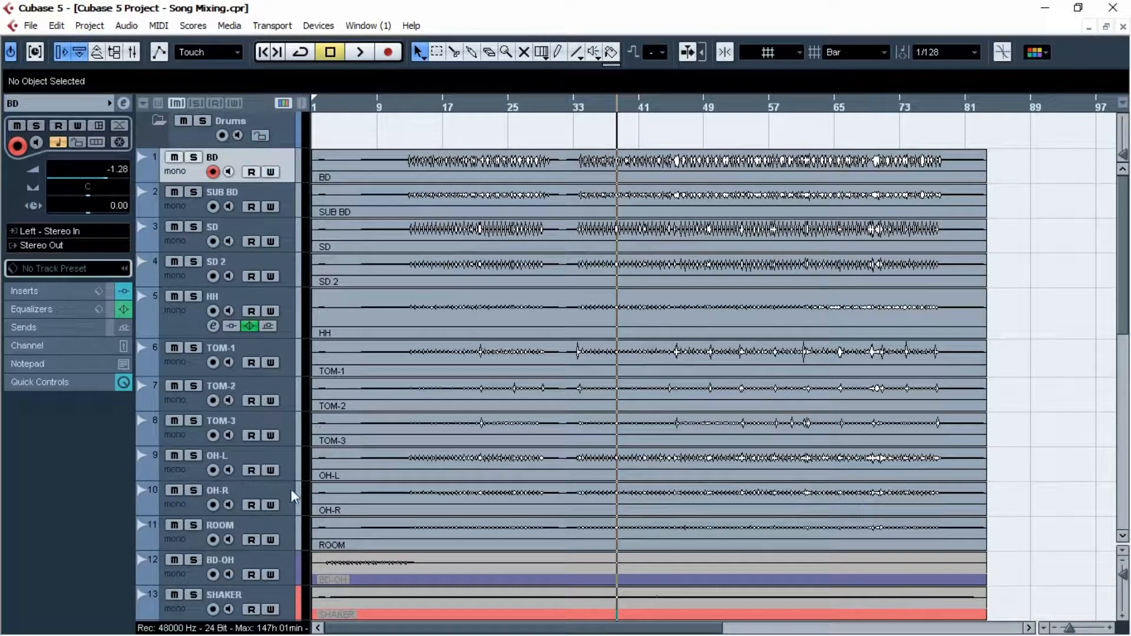
mouse_move(272, 597)
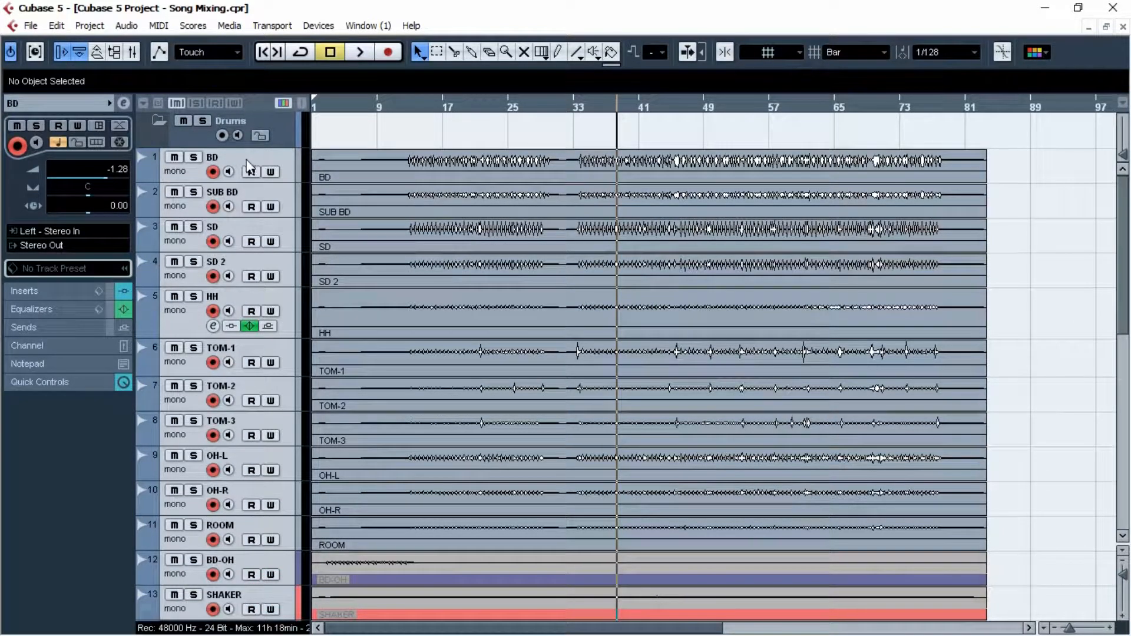
click(142, 120)
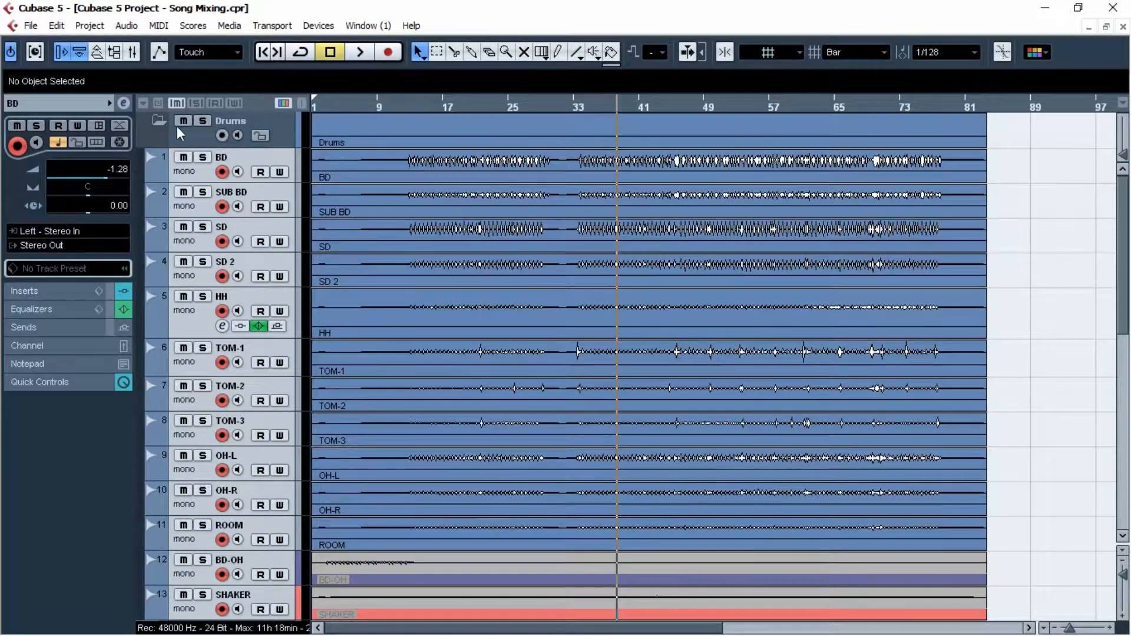
scroll(down, 3)
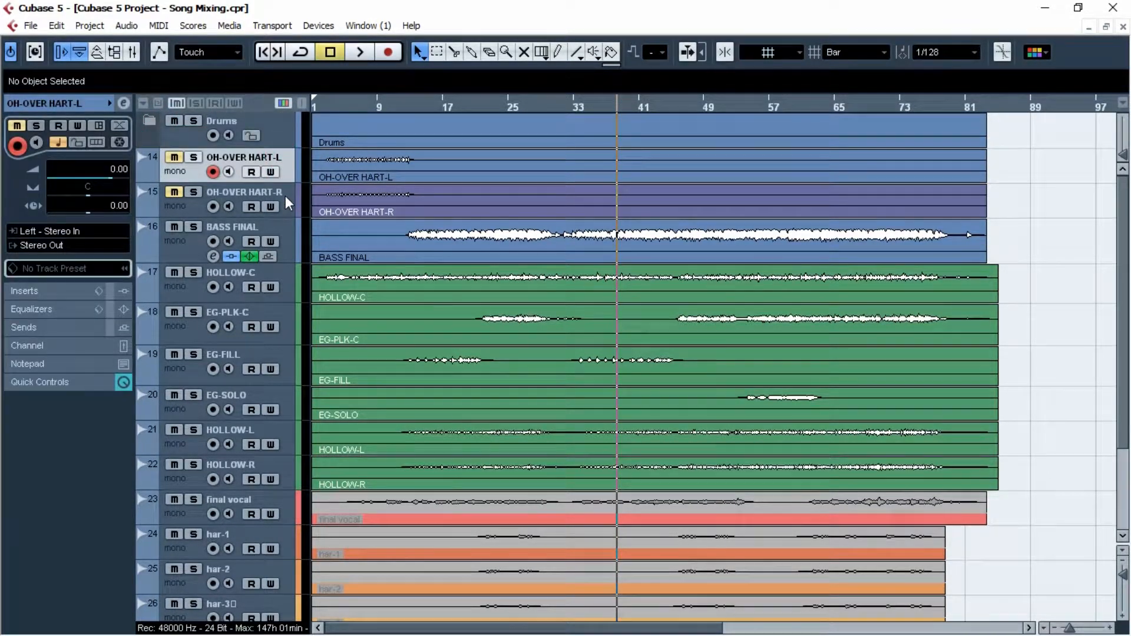
click(213, 206)
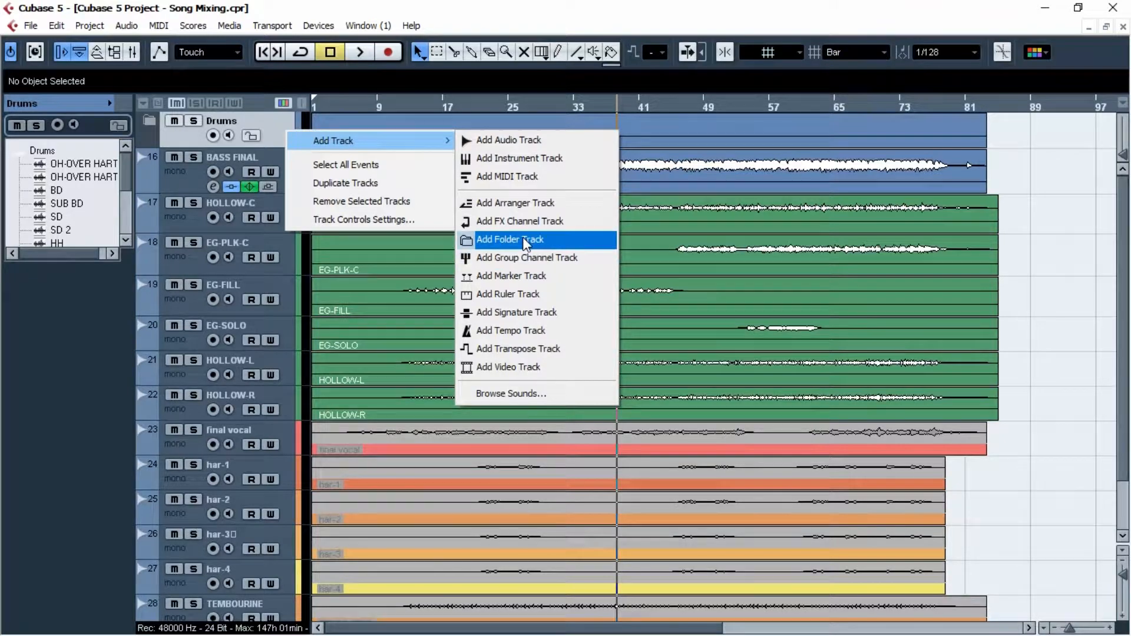
Add a second folder track under Drums and name it 'Guitar'.
click(509, 239)
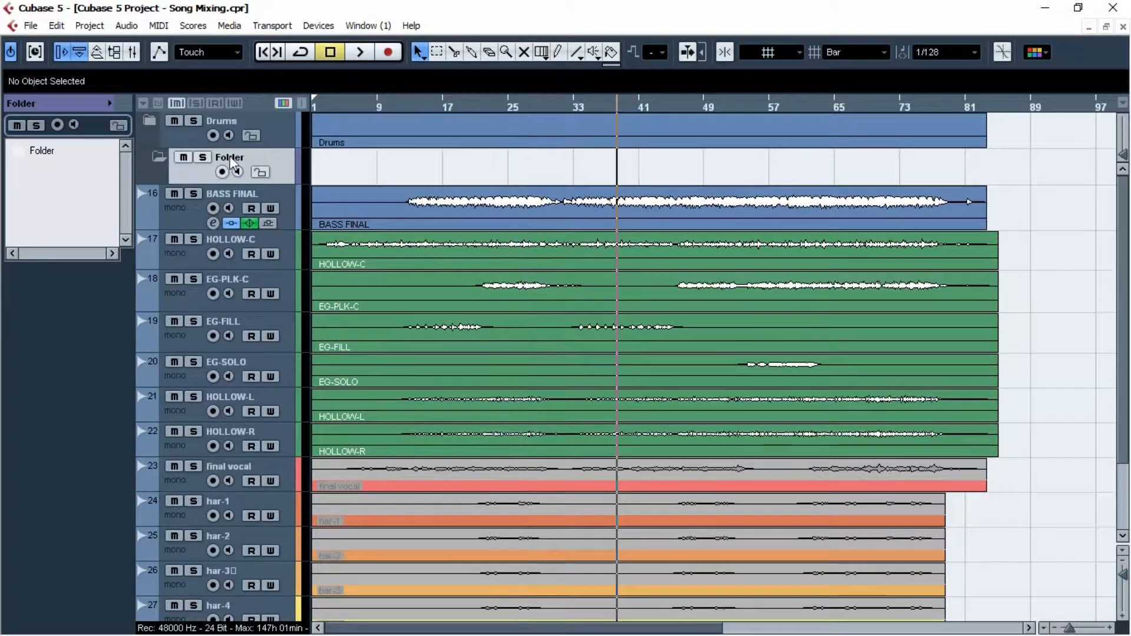
double_click(229, 157)
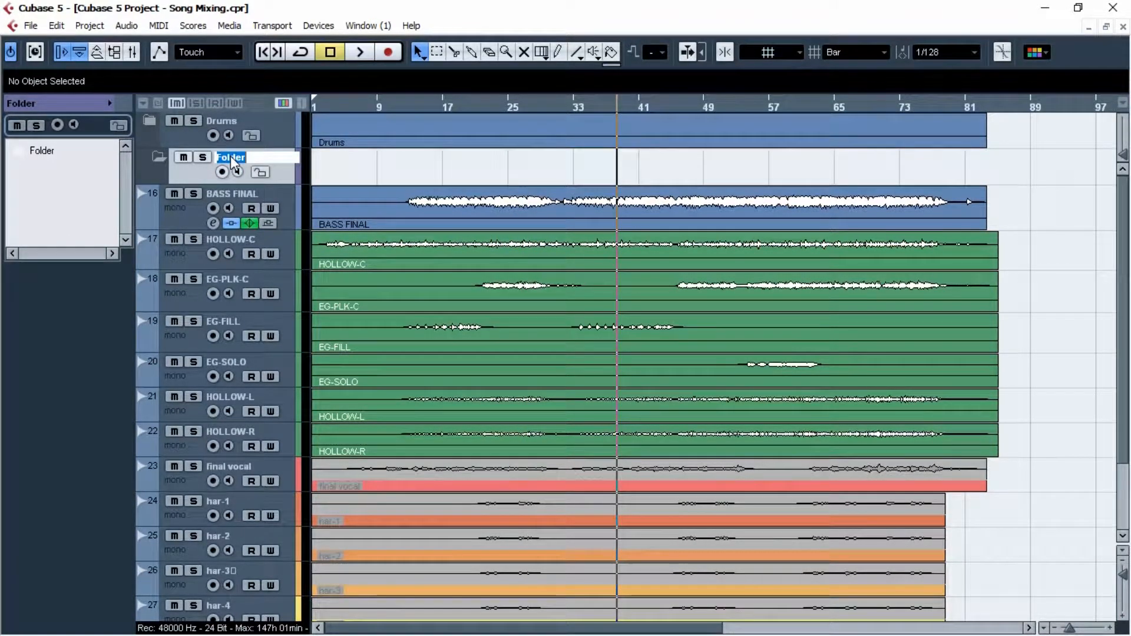
text(Guitar)
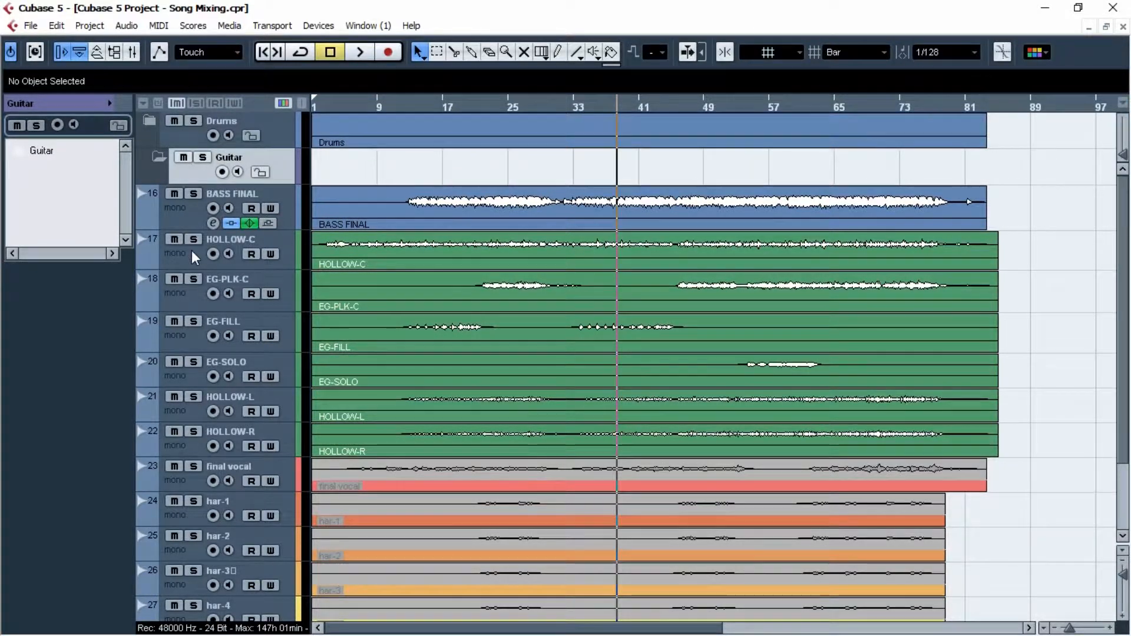
Put HOLLOW-C through HOLLOW-R into the collapsed Guitar folder, leaving BASS FINAL outside.
click(212, 253)
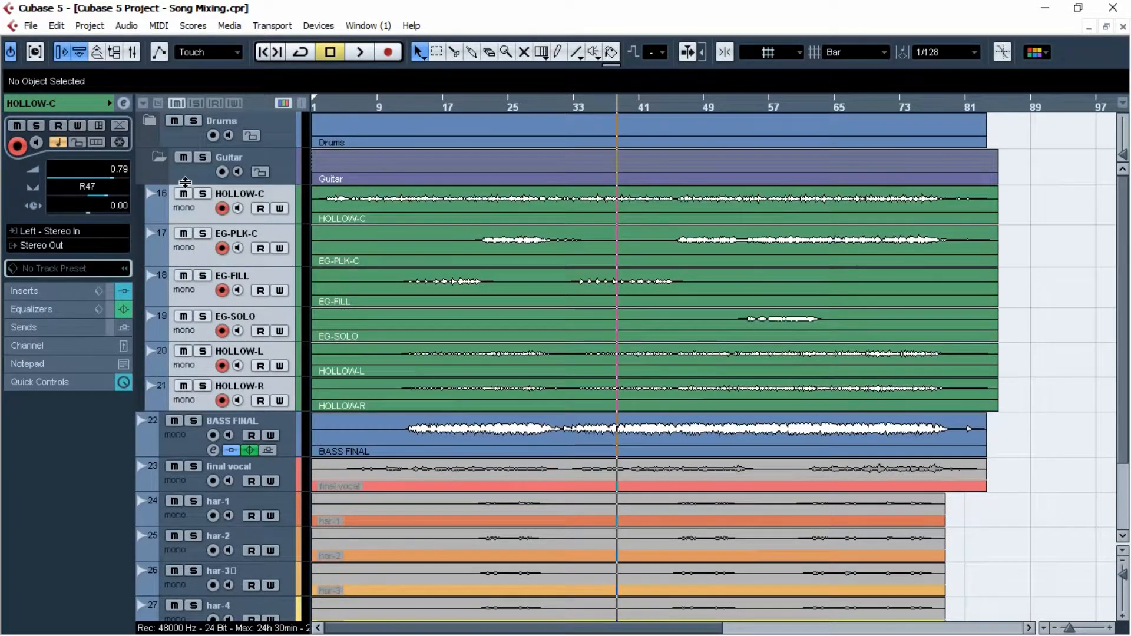
click(360, 52)
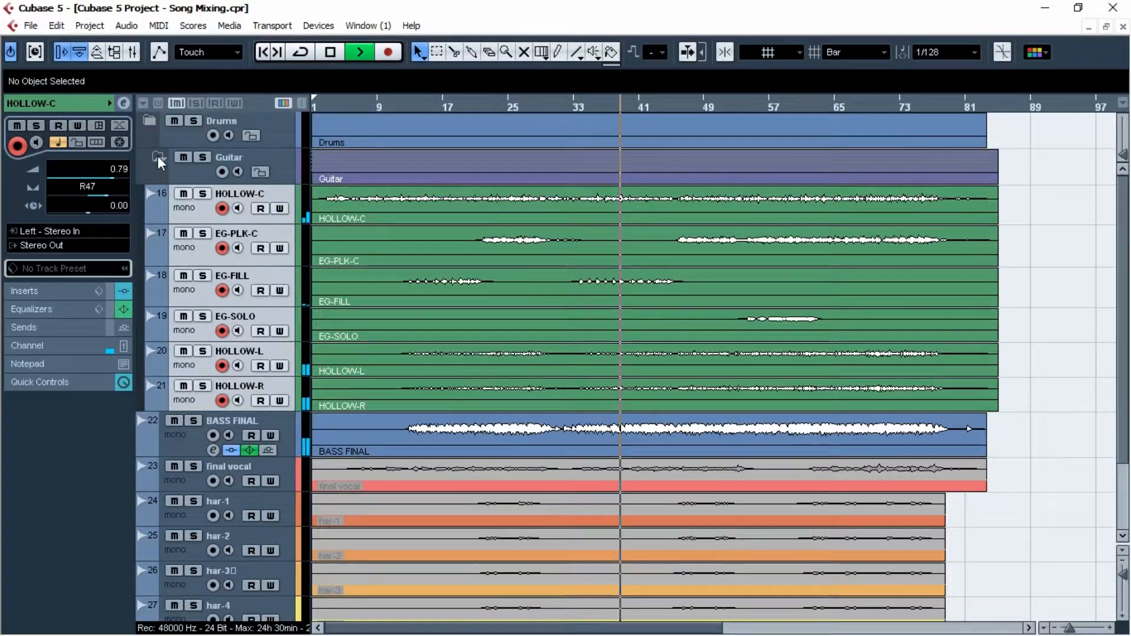
click(149, 157)
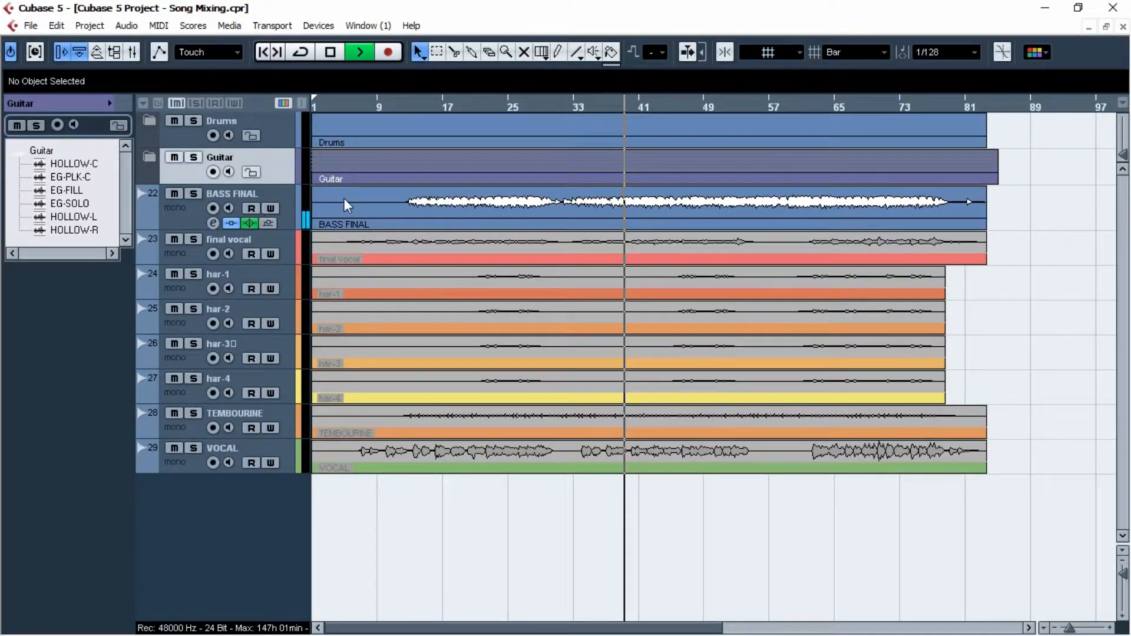
click(212, 208)
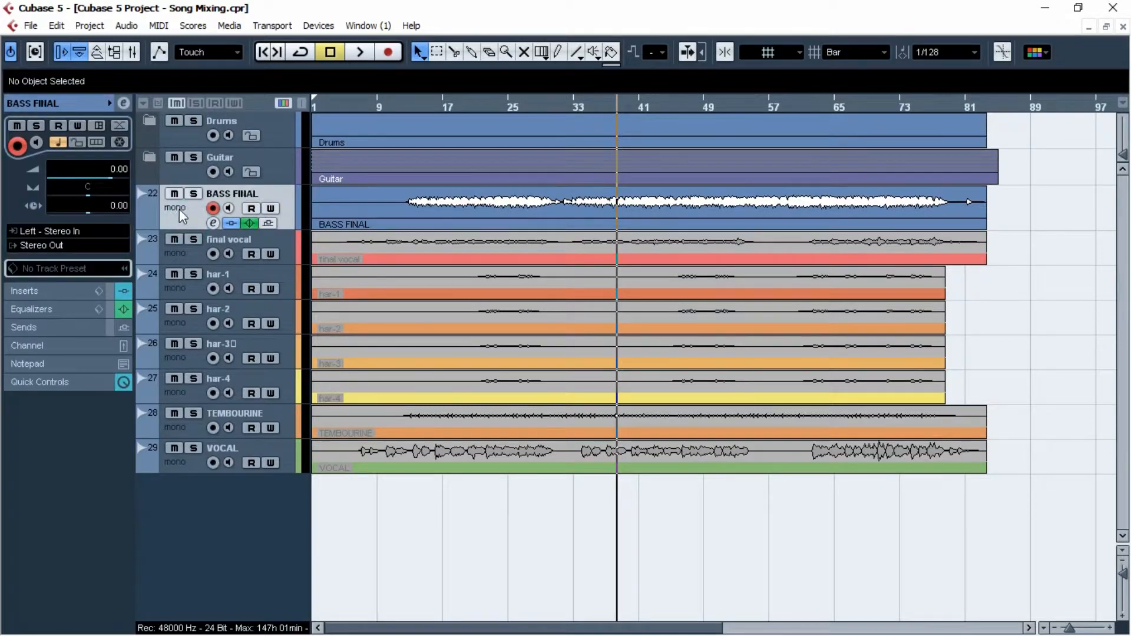
click(149, 121)
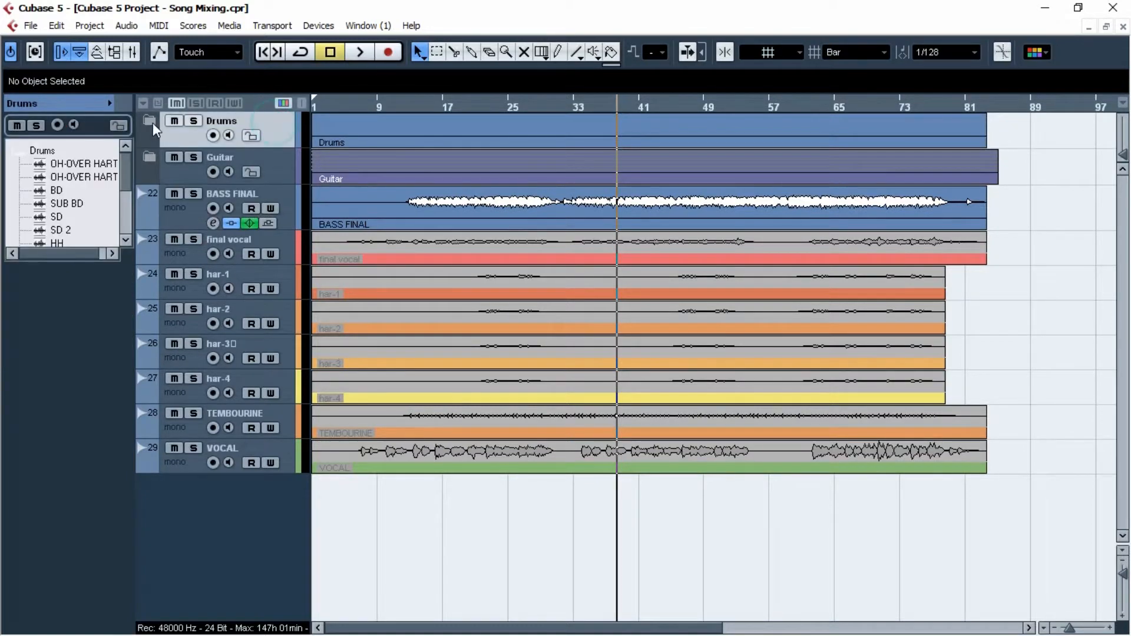